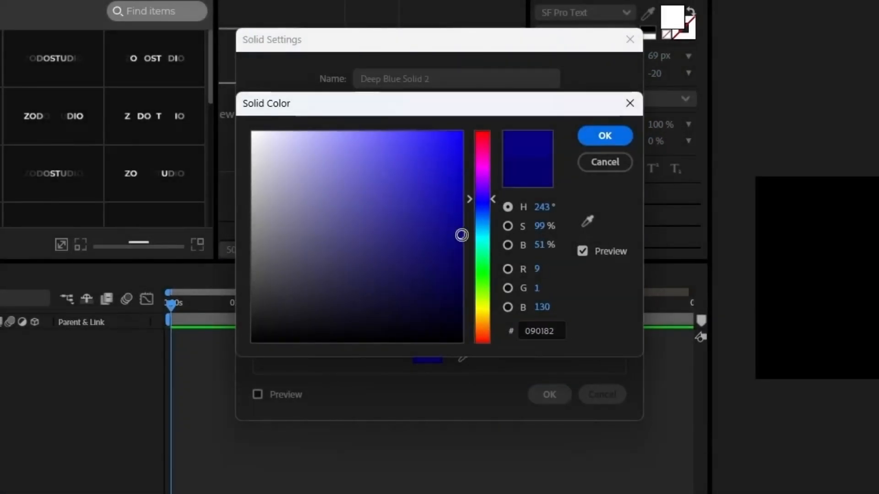
Create a full-frame 1920×1080 dark blue solid layer named Dark Blue Solid 1.
click(604, 136)
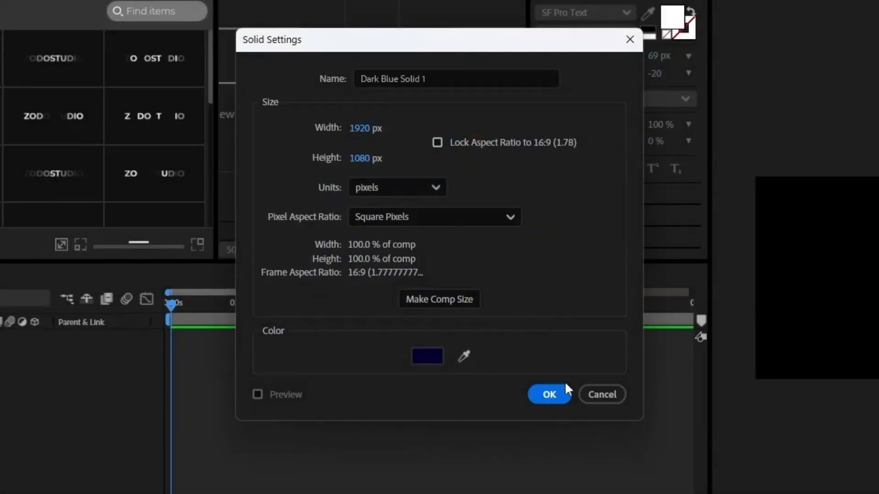
click(548, 393)
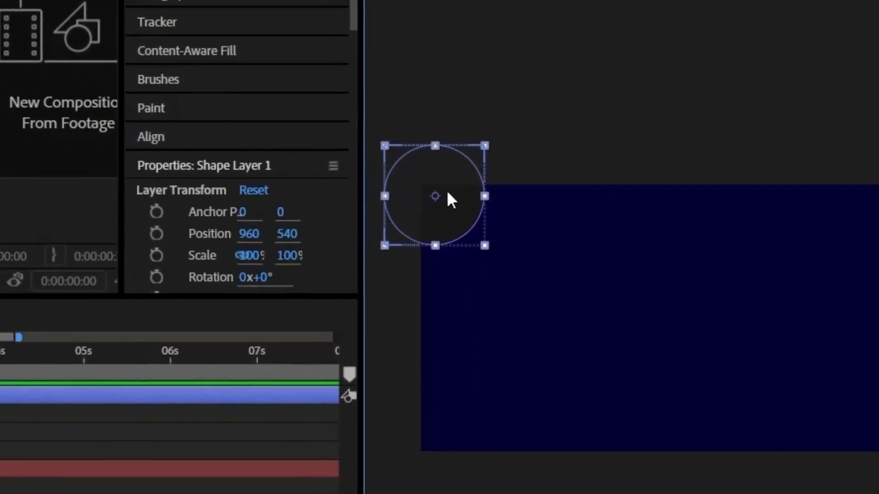
Give the drawn ellipse a deep blue fill of #001163.
click(445, 198)
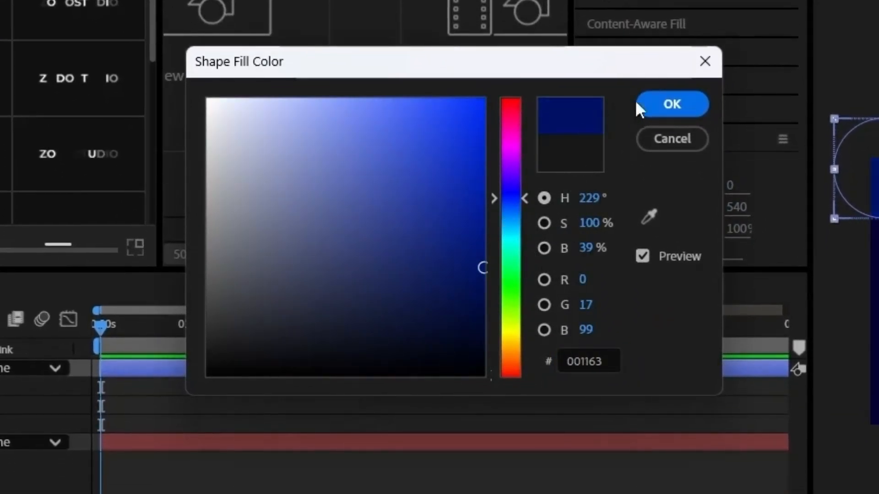
click(671, 104)
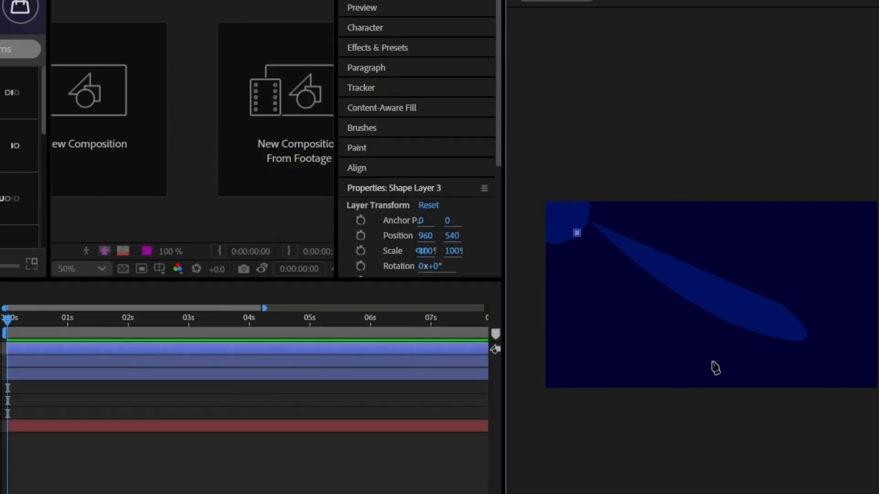
Reshape the duplicated ellipses into long beams fanning from the top-left corner.
click(233, 354)
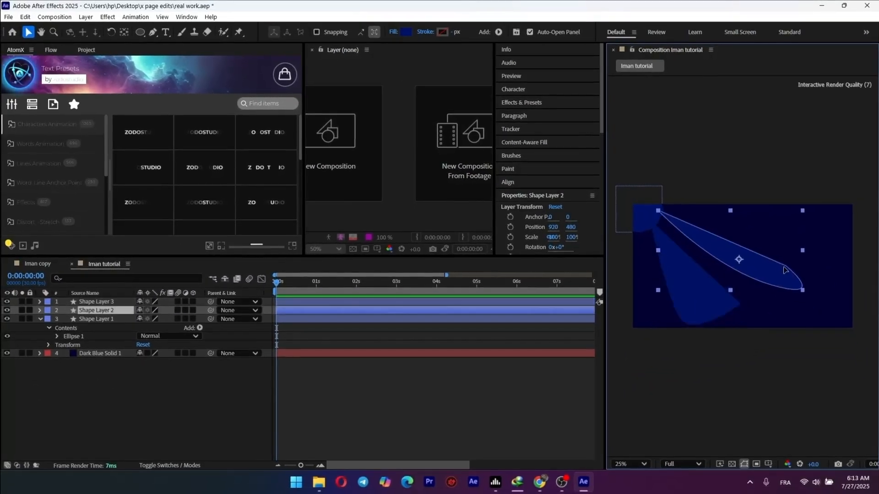
click(93, 365)
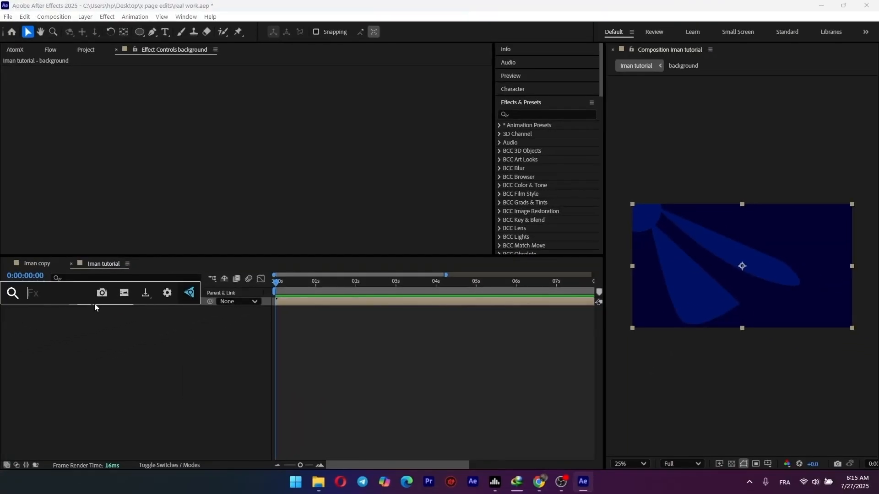
Search for blur and apply the BCC+Blur effect to the background precomposition.
text(b)
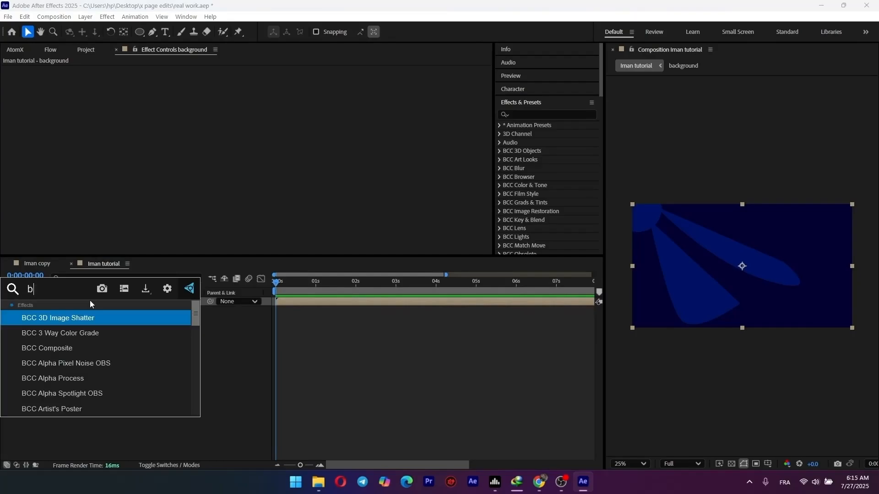
text(lur)
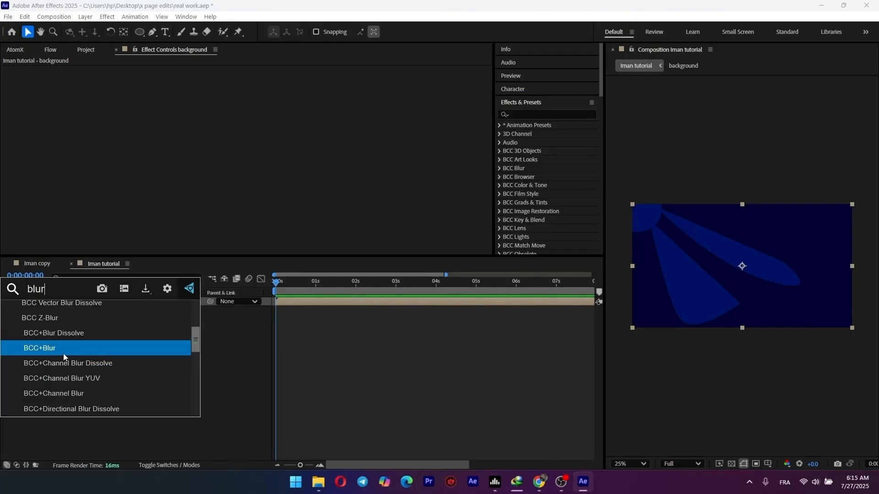
double_click(39, 348)
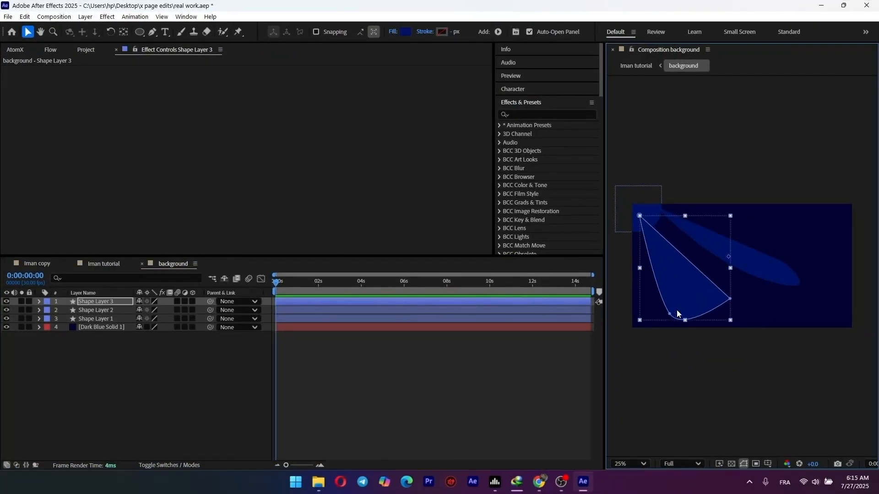
Stretch Shape Layer 2 and Shape Layer 3 beams outward beyond the frame edges.
click(95, 310)
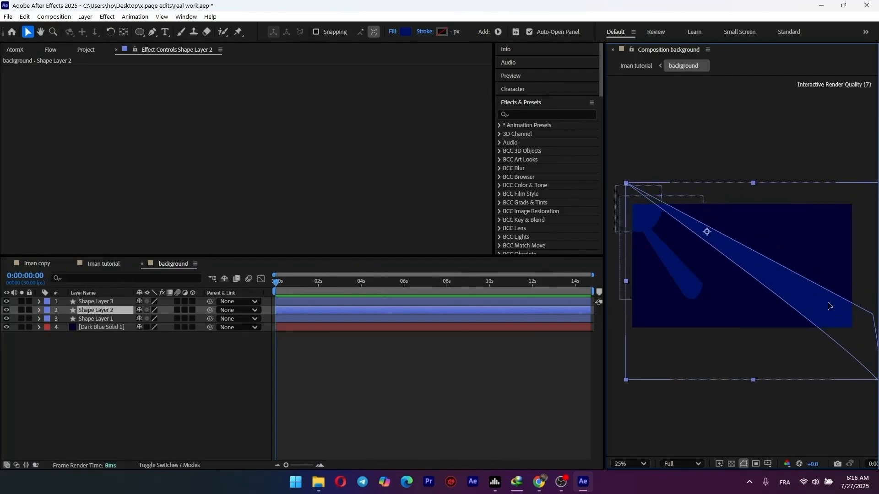
click(96, 301)
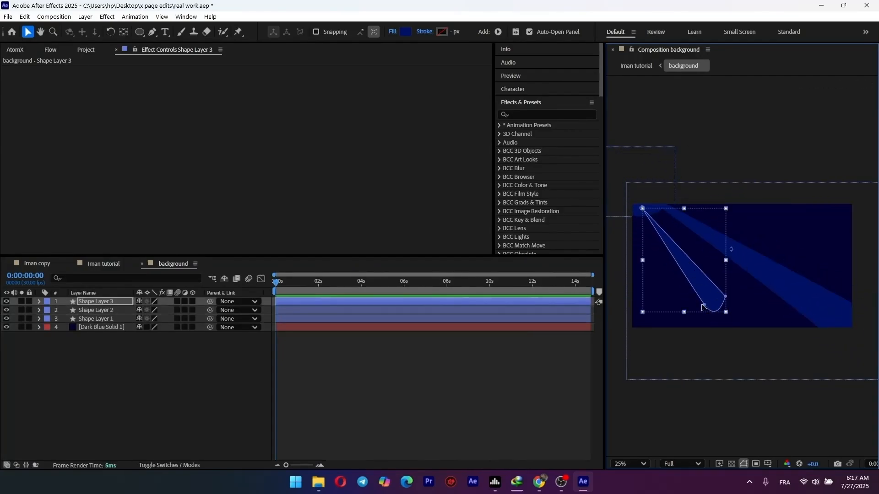
drag(706, 309, 699, 352)
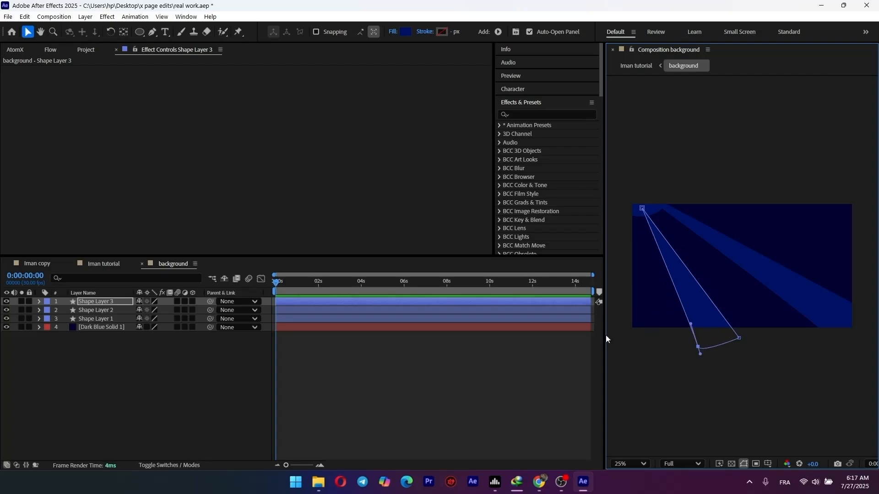
click(103, 264)
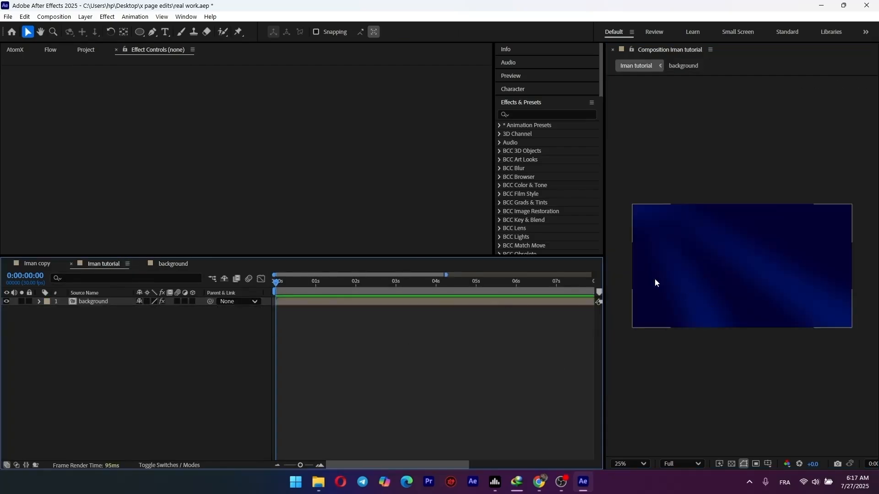
Search for grid to bring up the Grid effect for the Iman tutorial comp.
text(grid)
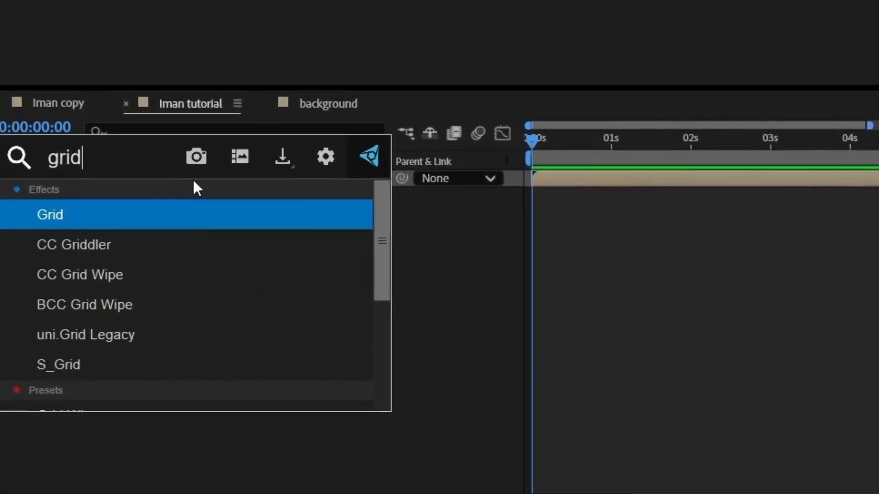